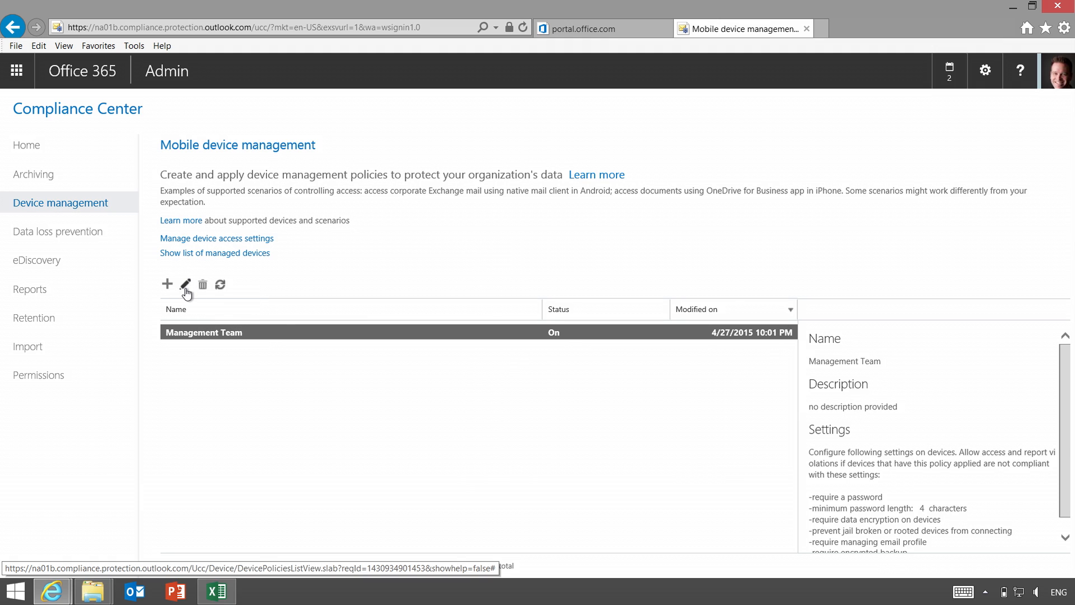
# Open the Management Team device policy for editing and view its access requirements
pyautogui.click(185, 284)
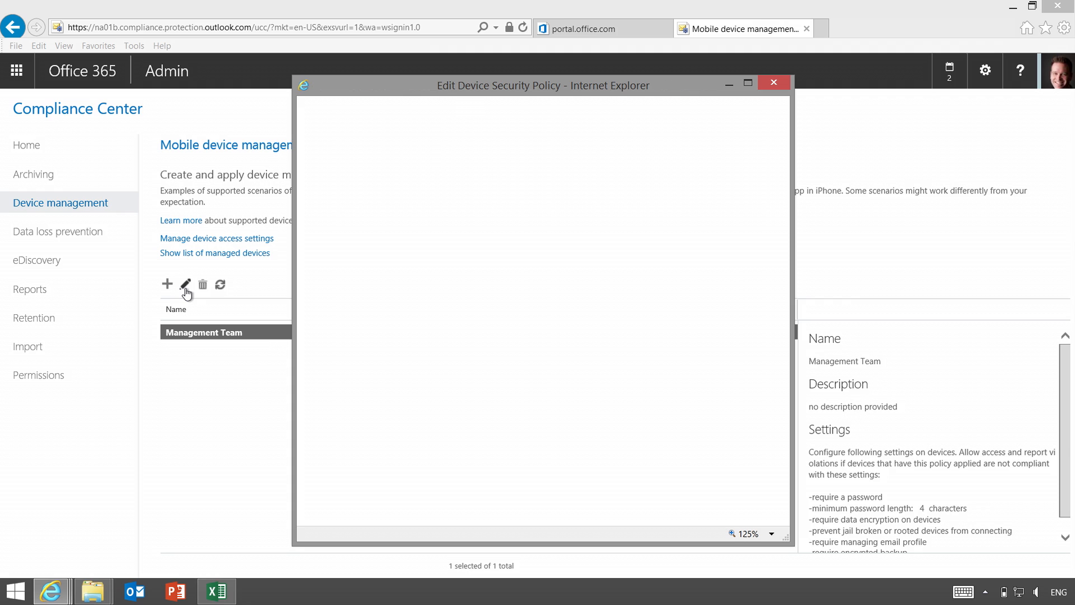
pyautogui.click(186, 284)
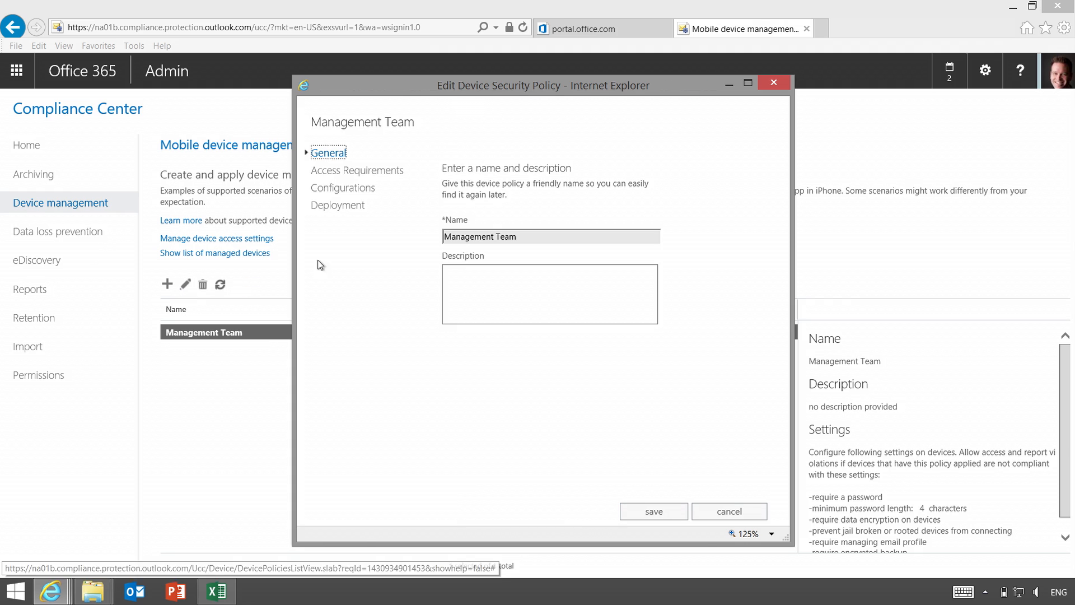
pyautogui.click(357, 170)
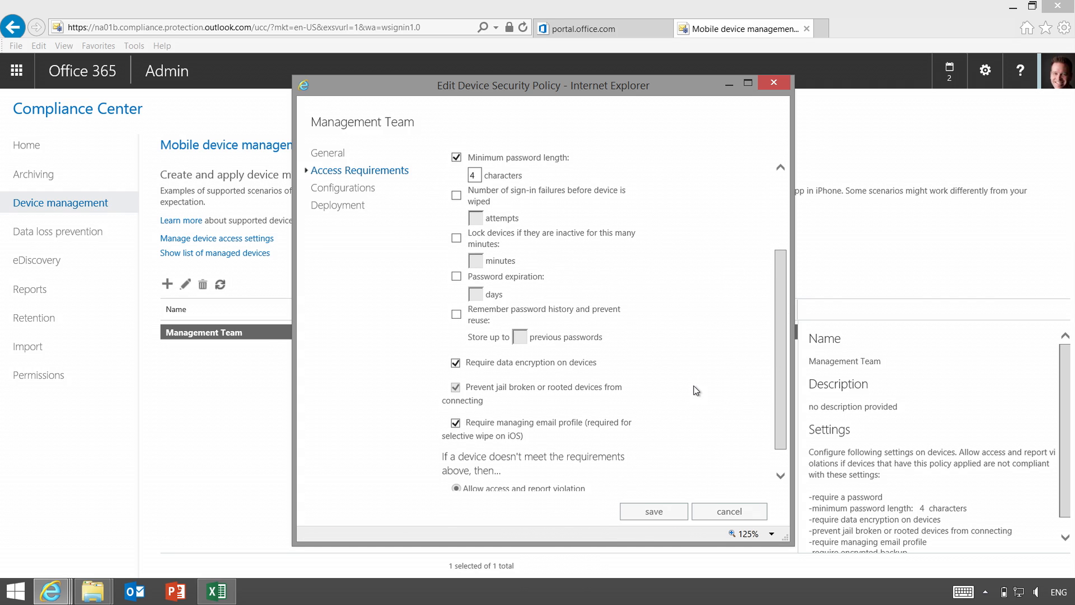
pyautogui.moveTo(539, 406)
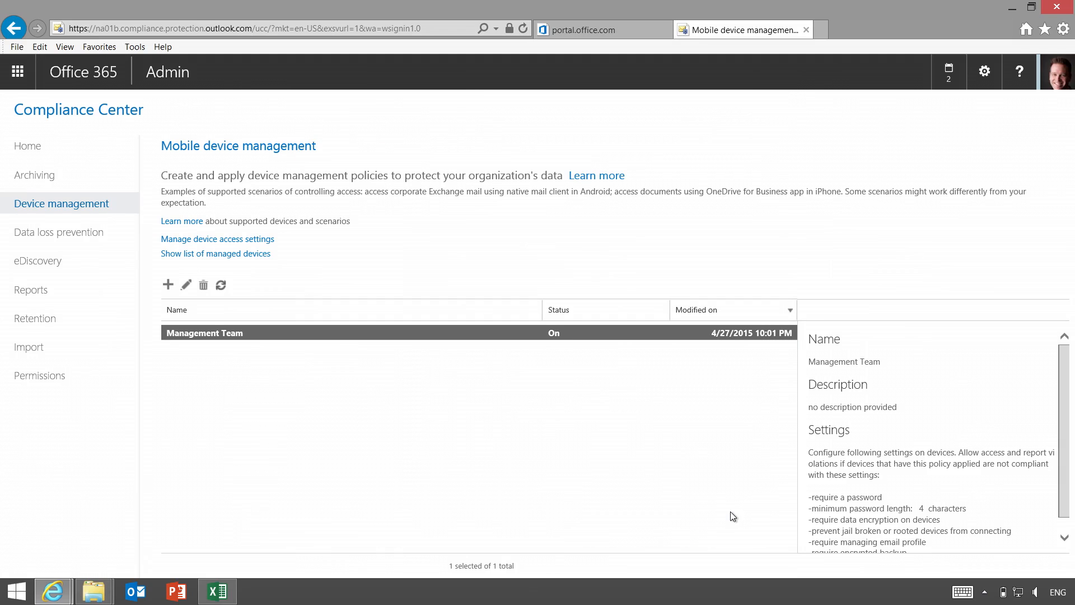
pyautogui.moveTo(477, 409)
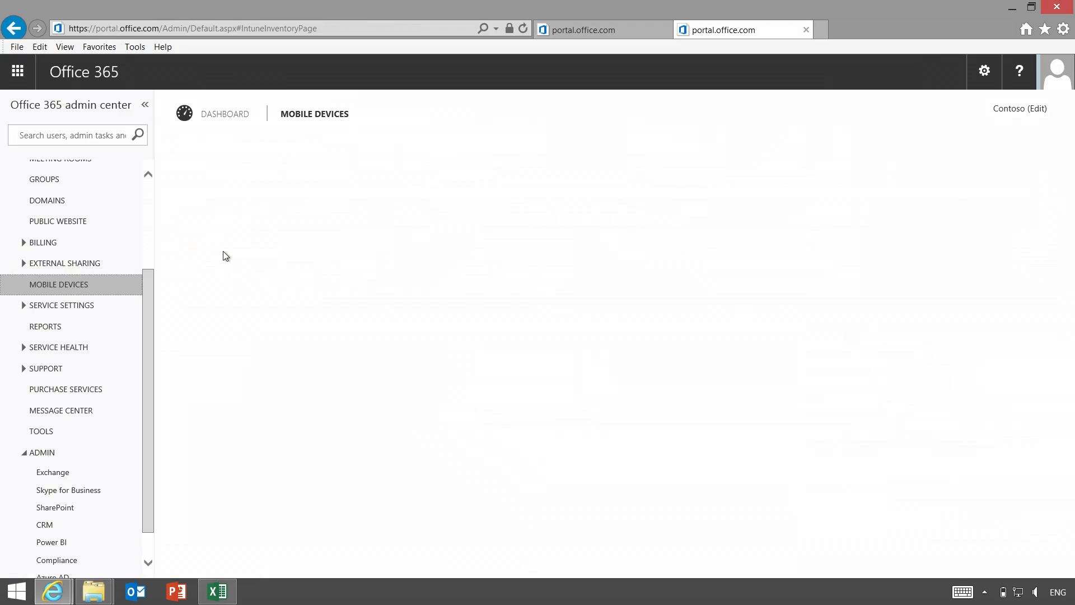
# Leave the admin center's Mobile Devices page to move to the iPad demo
pyautogui.click(947, 72)
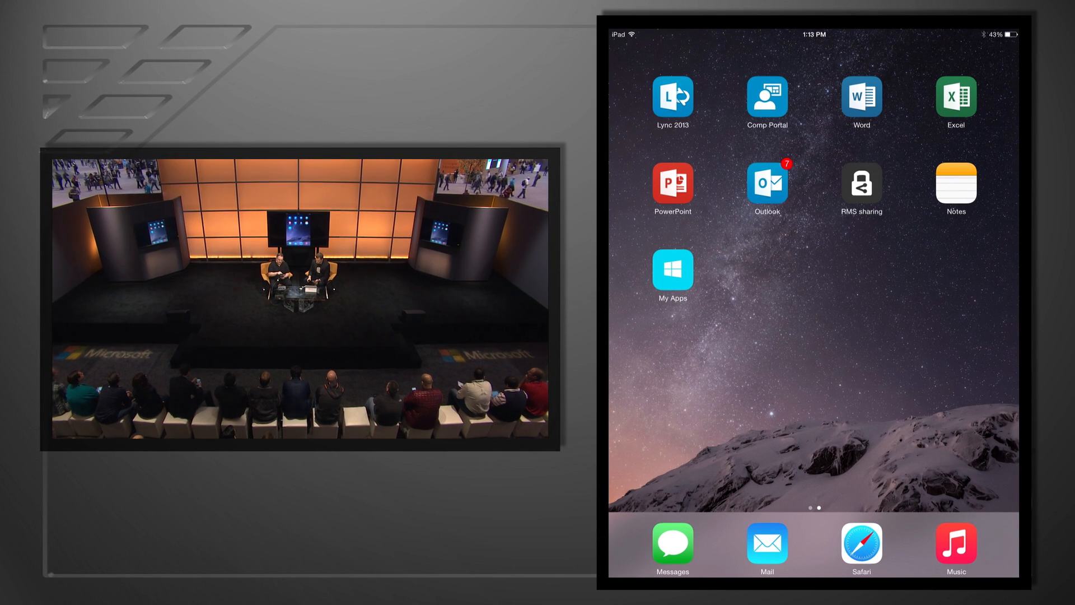
pyautogui.click(767, 187)
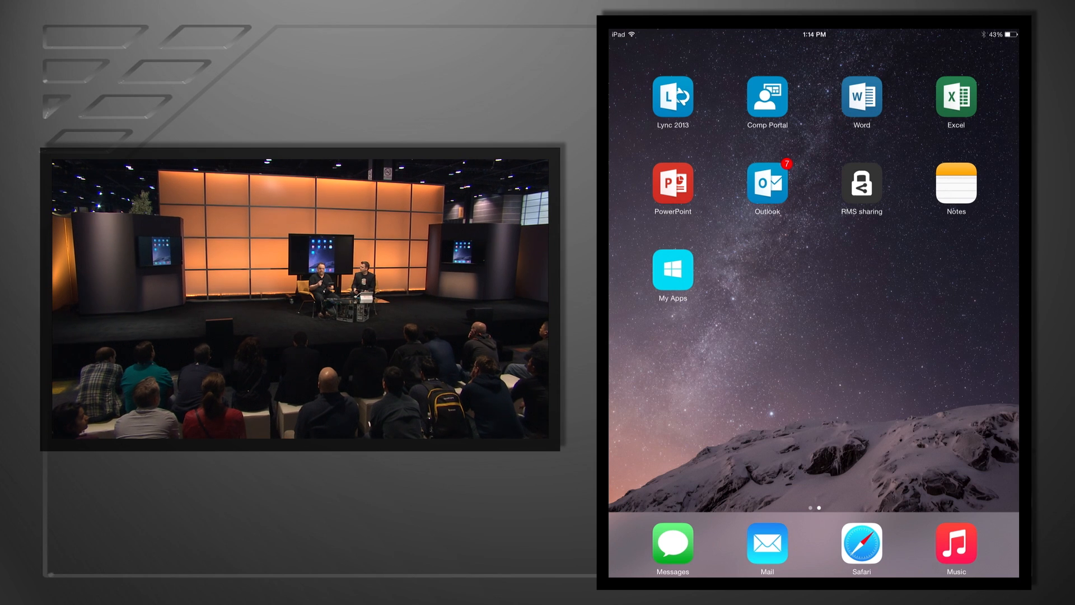
pyautogui.click(953, 185)
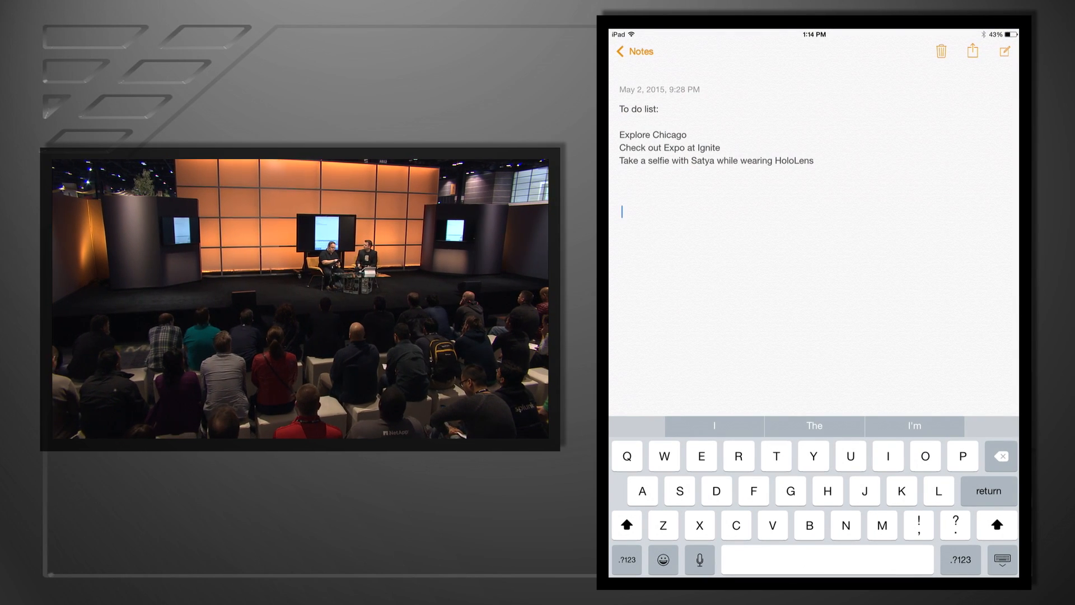
pyautogui.click(621, 212)
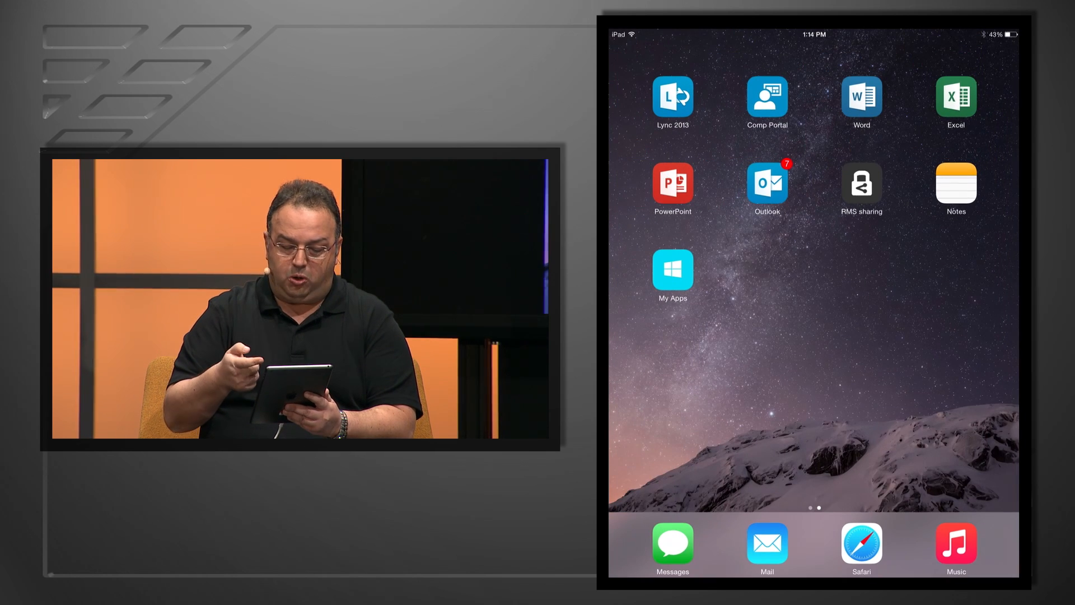
# Launch Word, dismiss the Cannot Connect alert, and paste content into a blank document
pyautogui.click(862, 95)
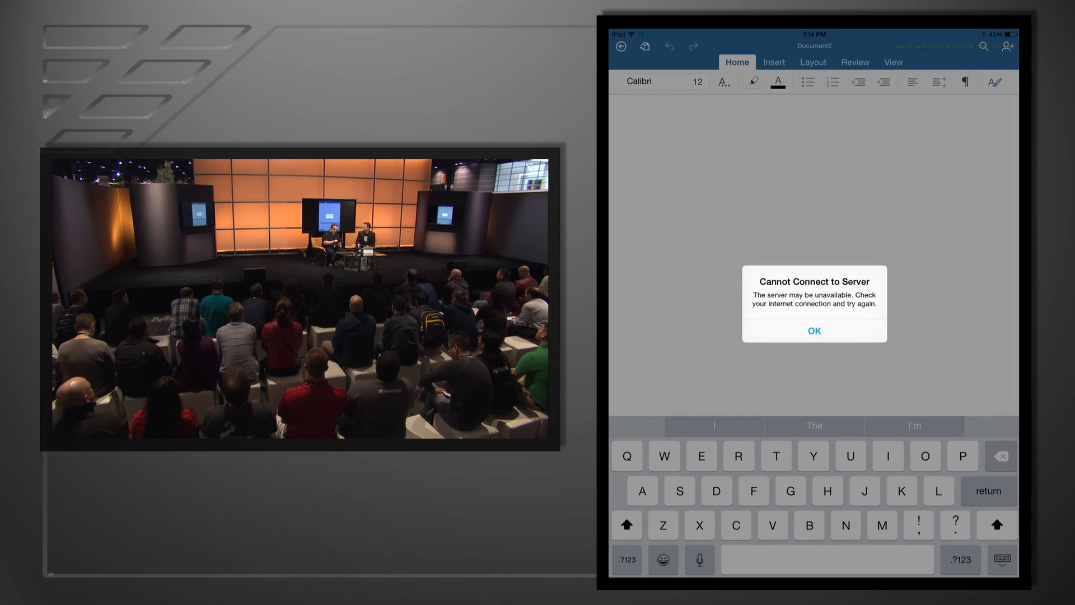
pyautogui.click(814, 331)
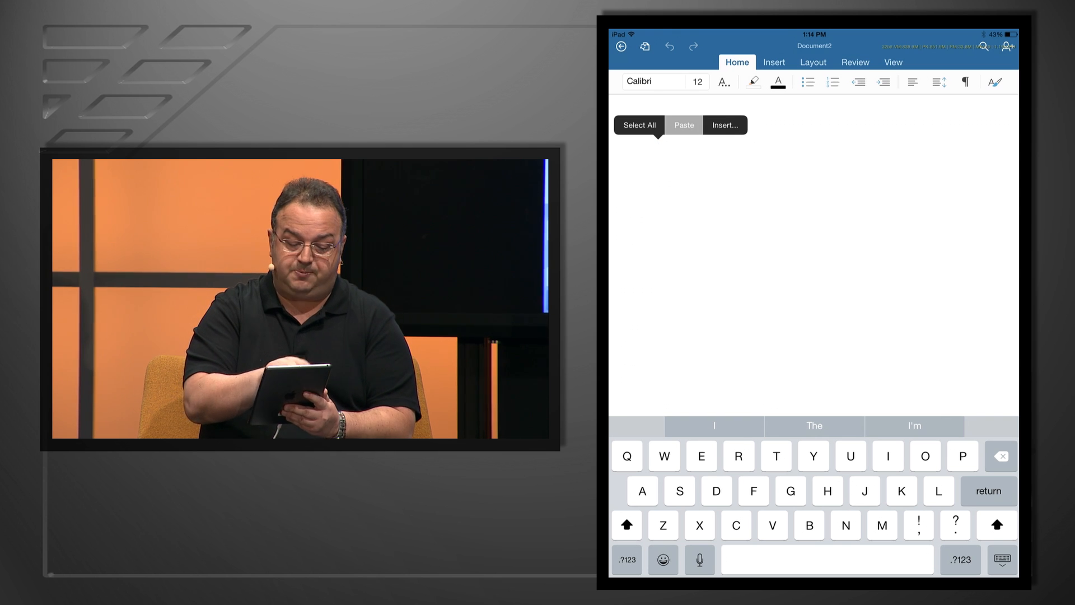
pyautogui.click(683, 125)
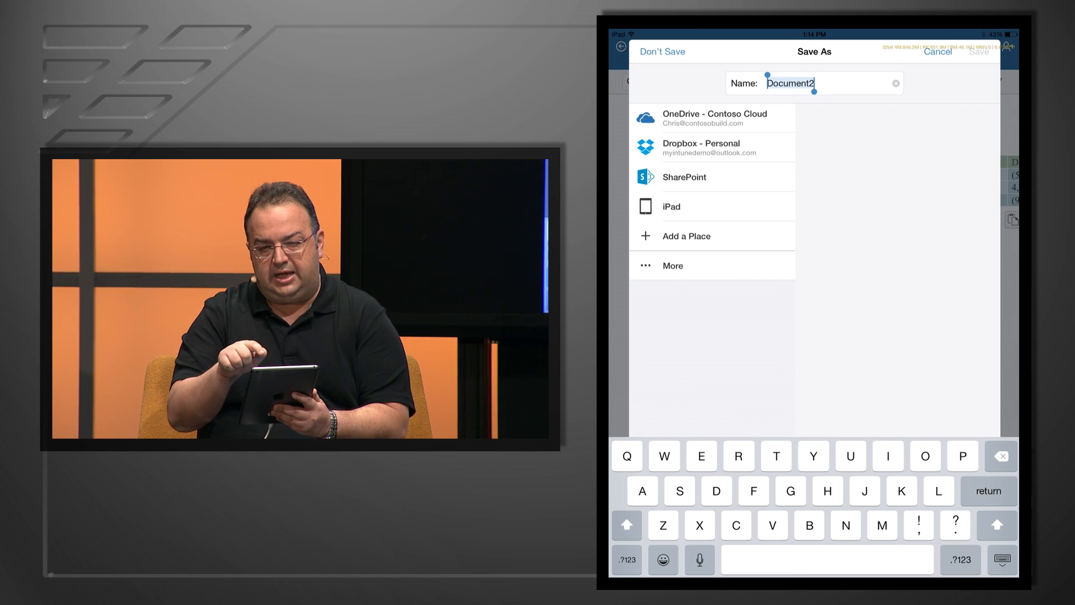
# Try saving the document to Dropbox - Personal and acknowledge the admin block alert
pyautogui.click(711, 147)
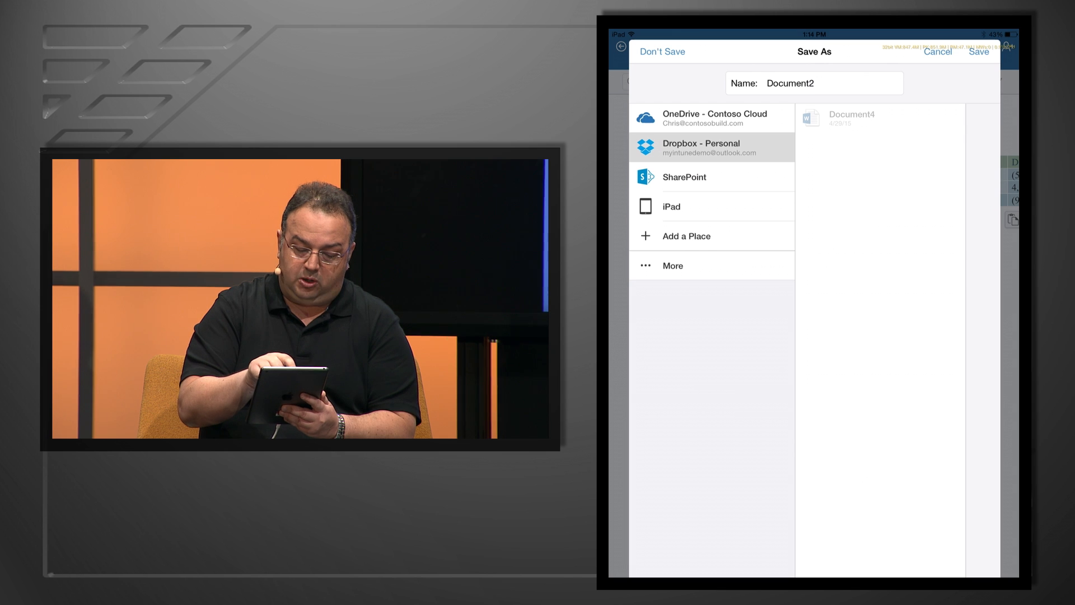
pyautogui.click(699, 118)
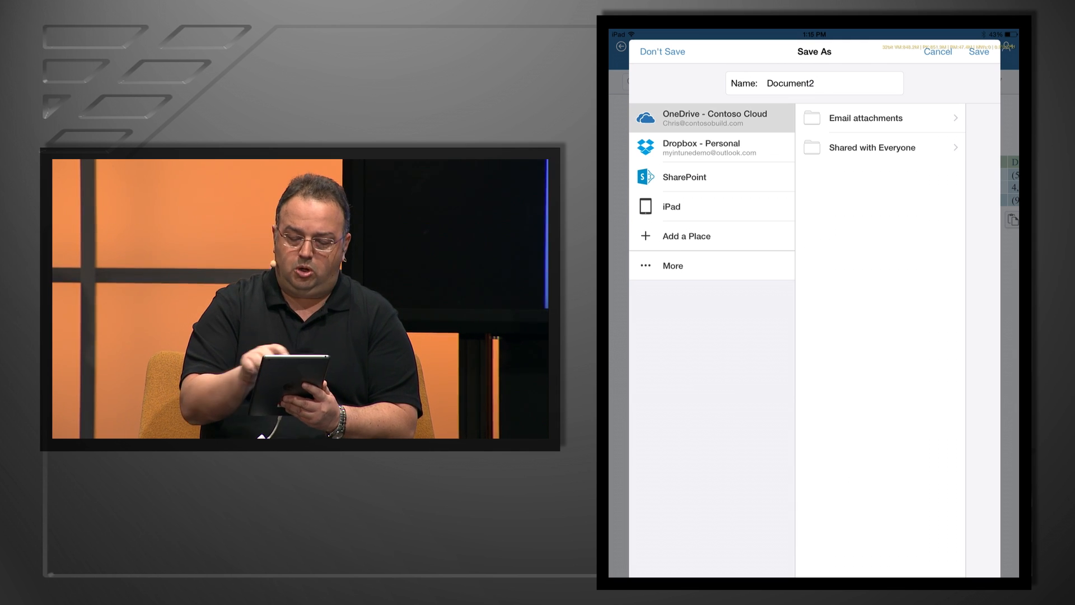
pyautogui.click(701, 146)
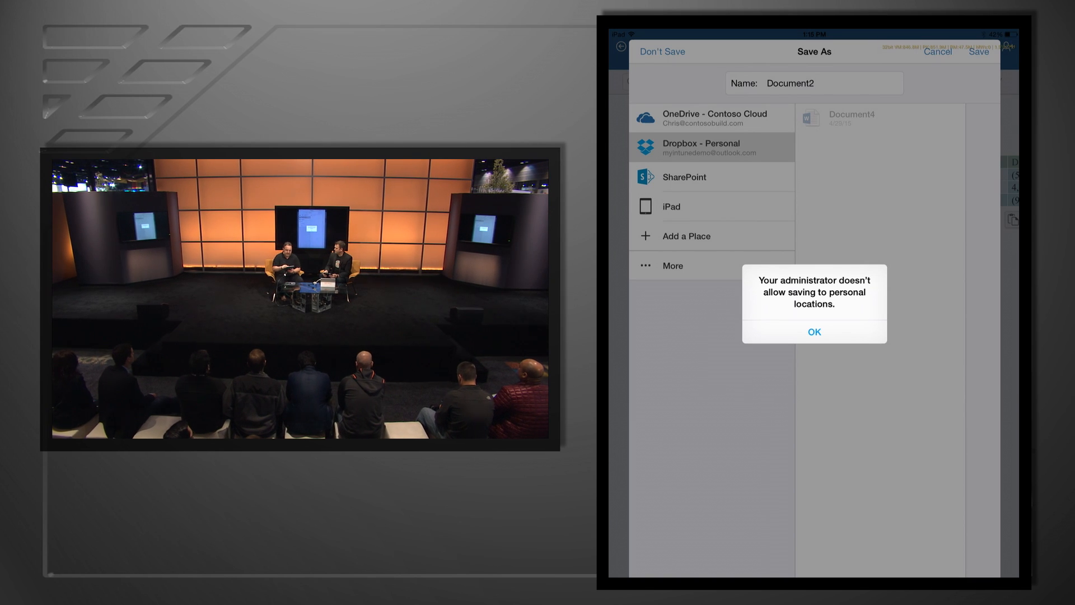
pyautogui.click(814, 333)
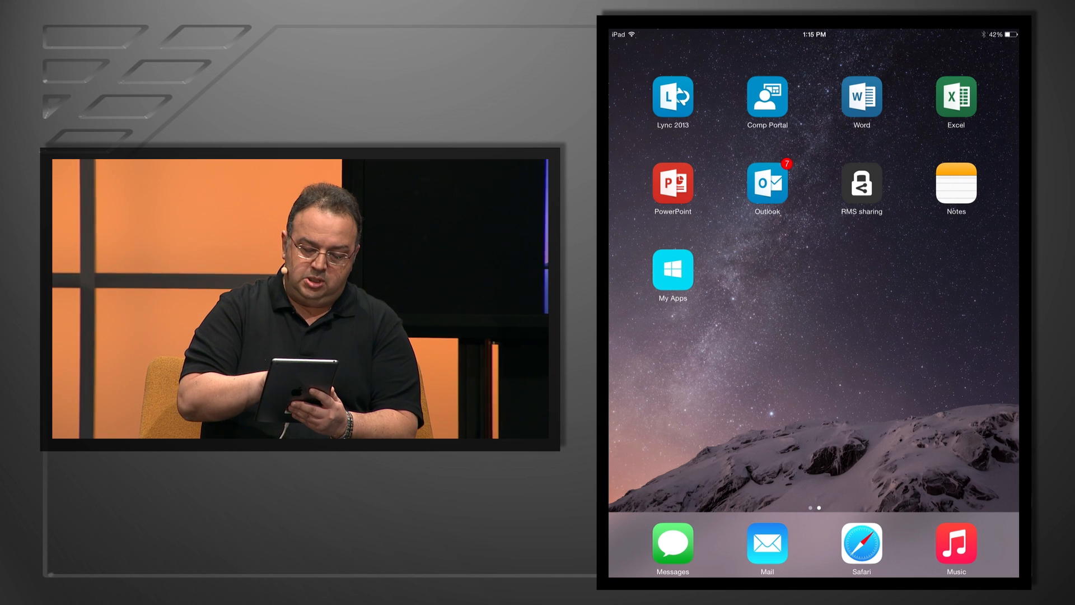
pyautogui.click(672, 268)
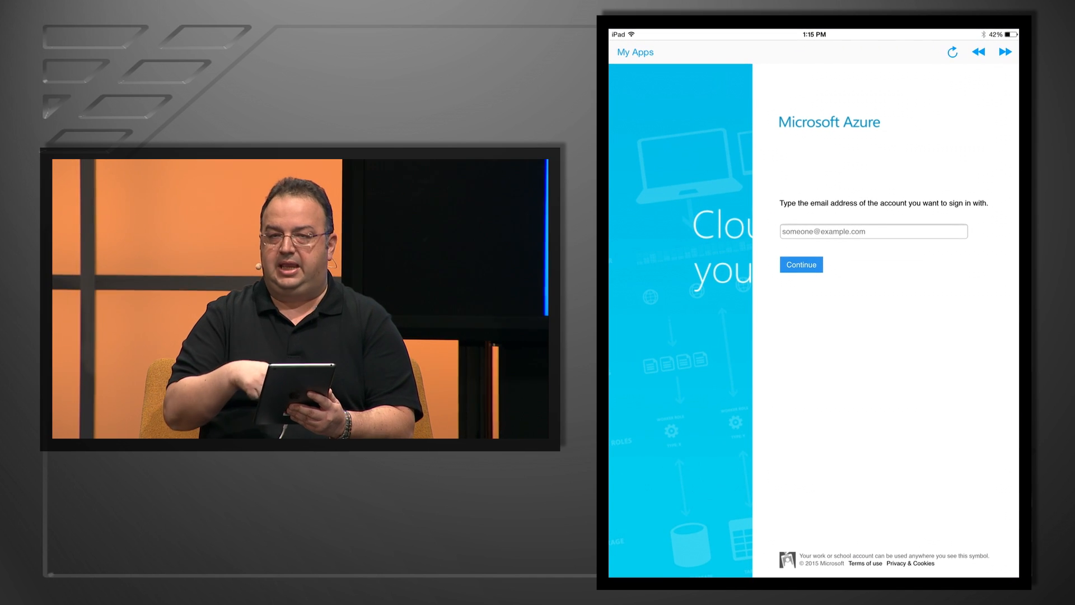
pyautogui.click(871, 231)
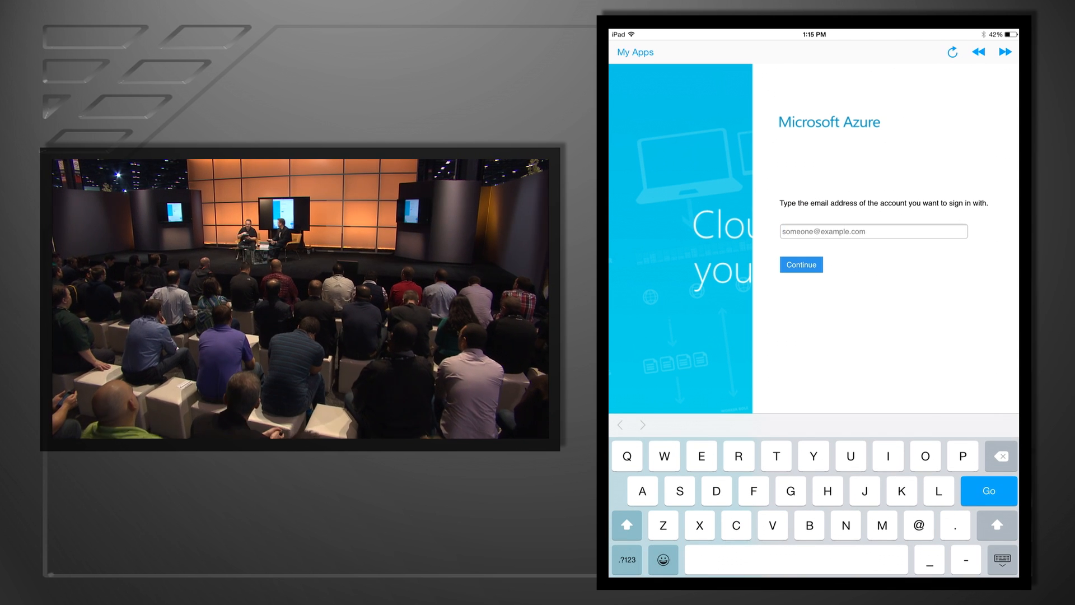
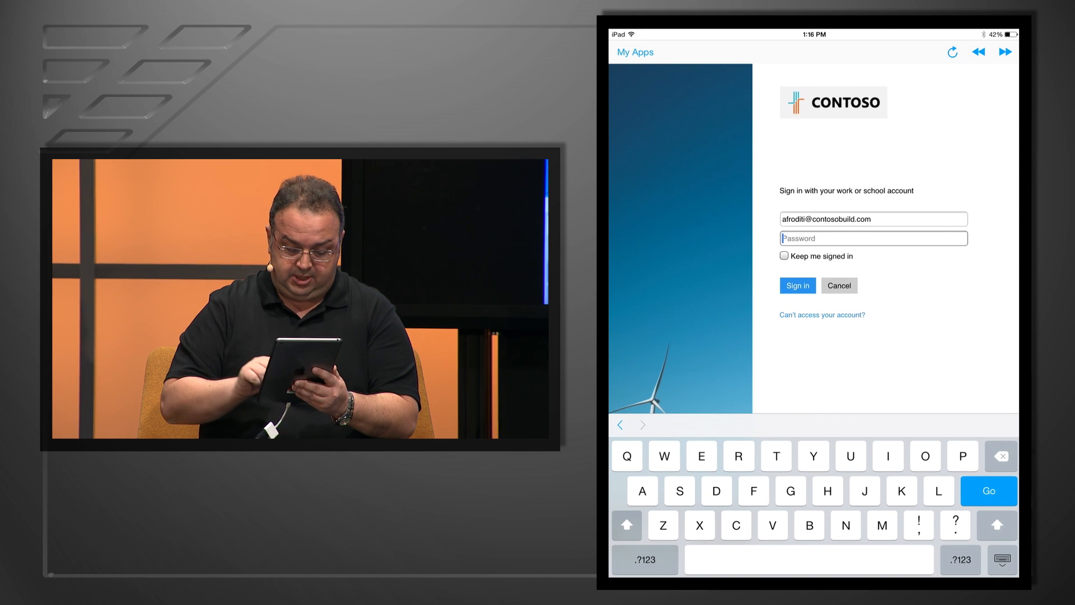
pyautogui.click(797, 285)
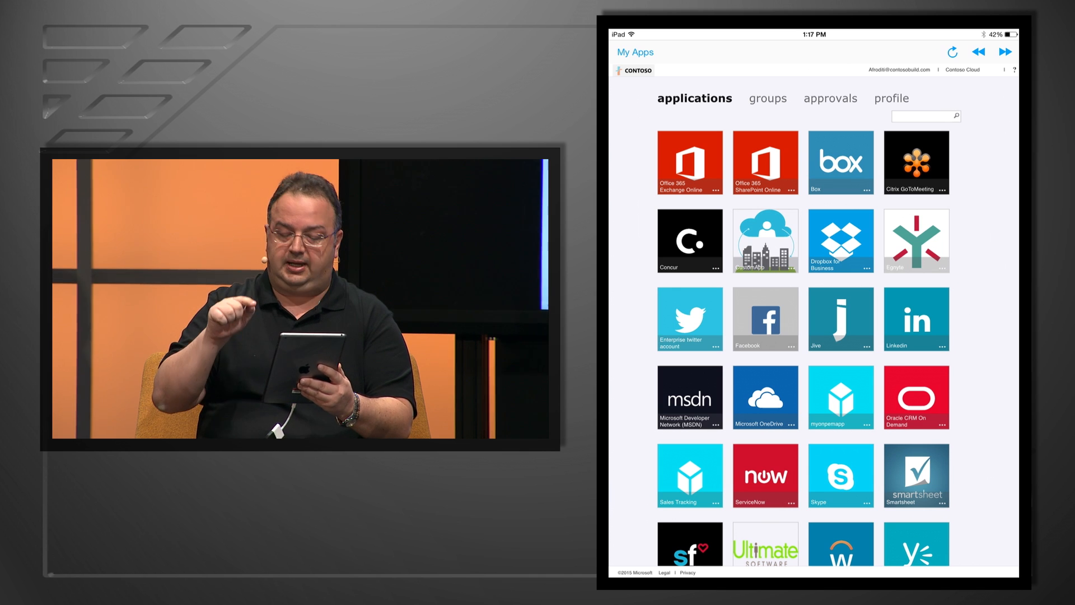
pyautogui.scroll(-3)
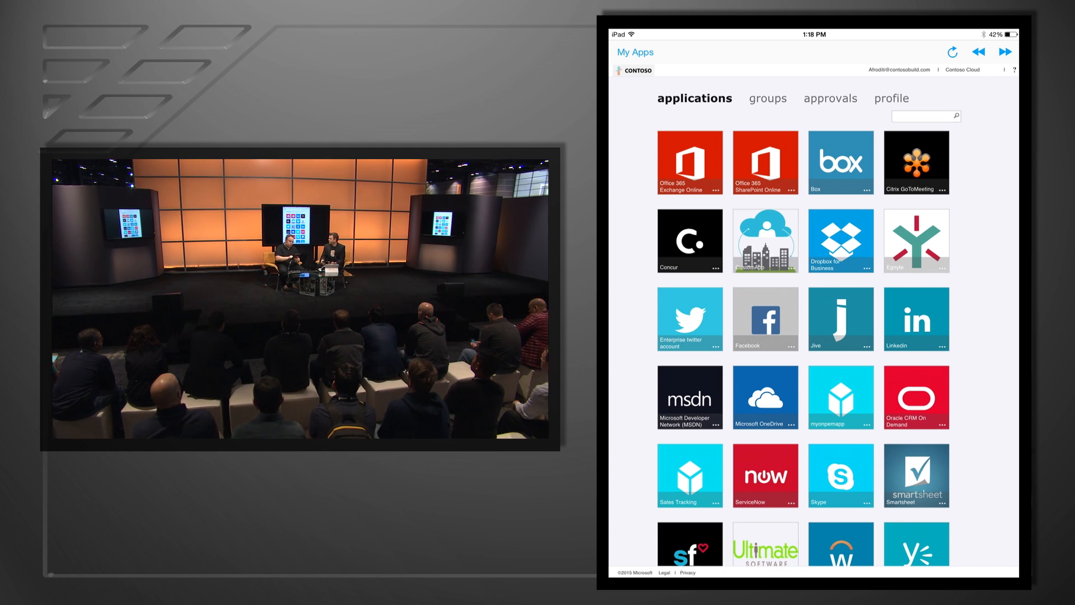
pyautogui.click(690, 476)
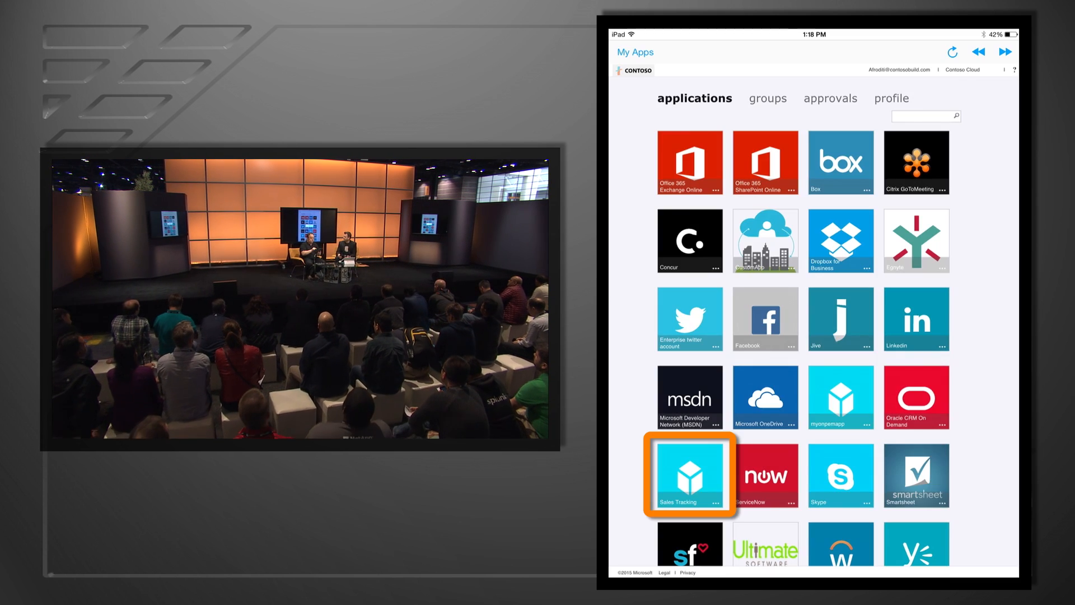
pyautogui.click(690, 476)
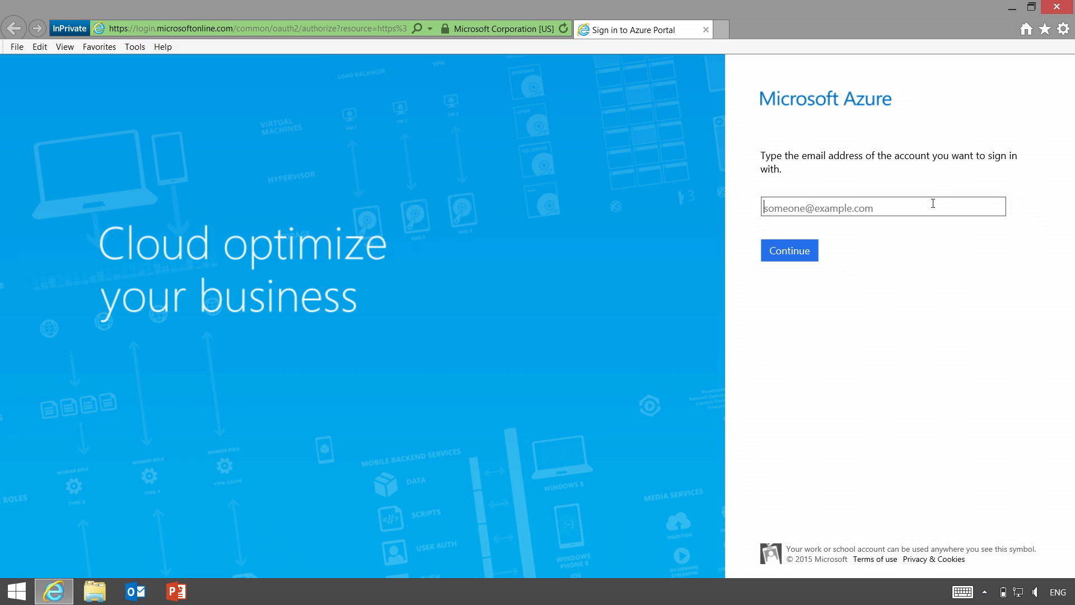
# Sign in to the Azure portal with the Contoso admin@ account and password
pyautogui.write('admin@contosobuild.')
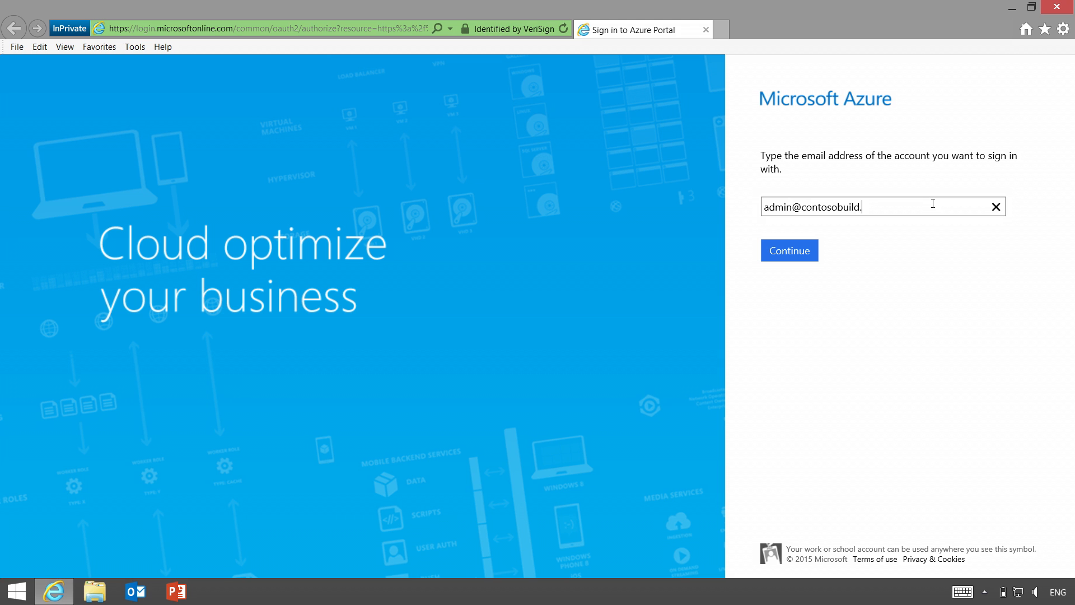
pyautogui.click(789, 250)
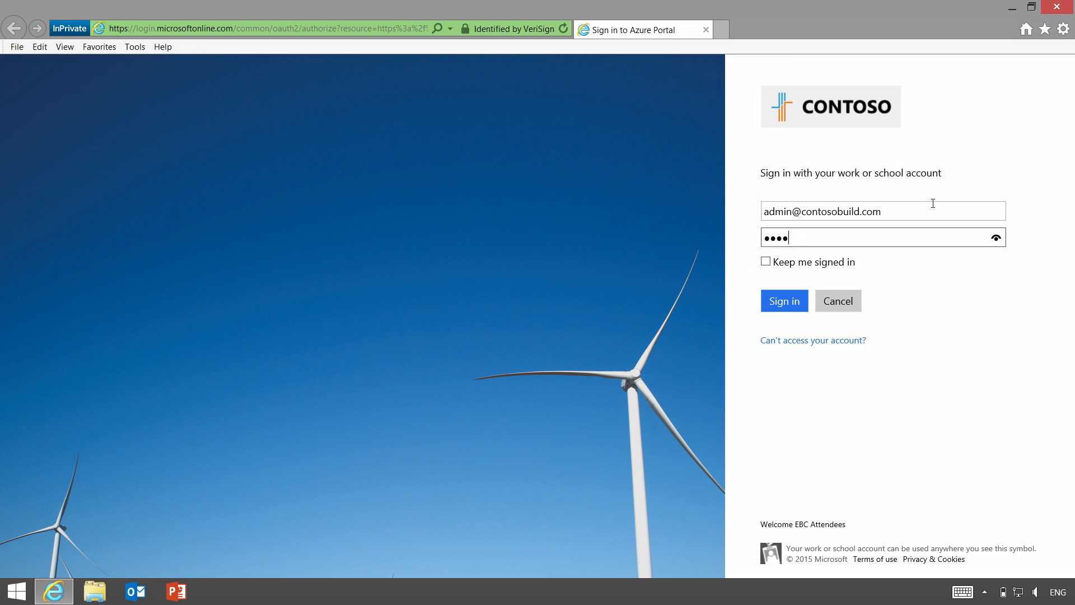
pyautogui.click(785, 300)
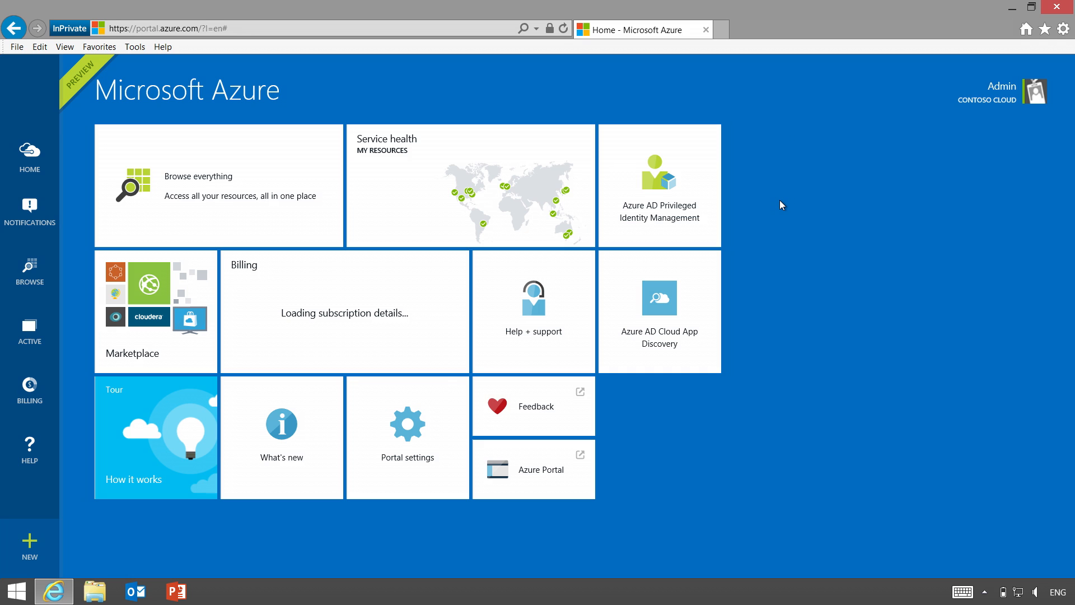
pyautogui.moveTo(753, 329)
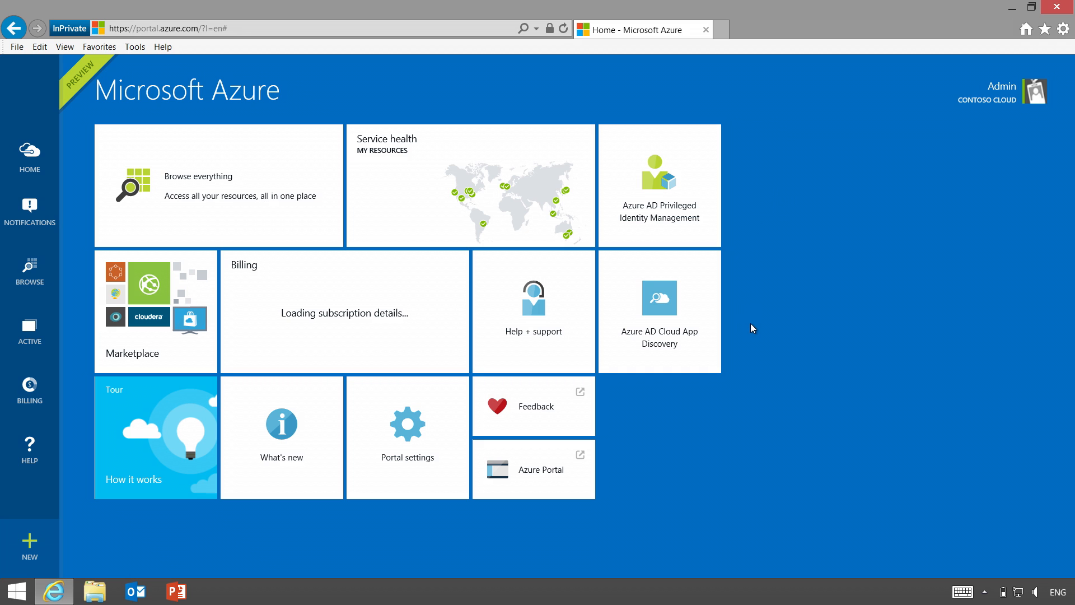
# Open the Azure AD Cloud App Discovery tile and scroll its dashboard
pyautogui.click(658, 308)
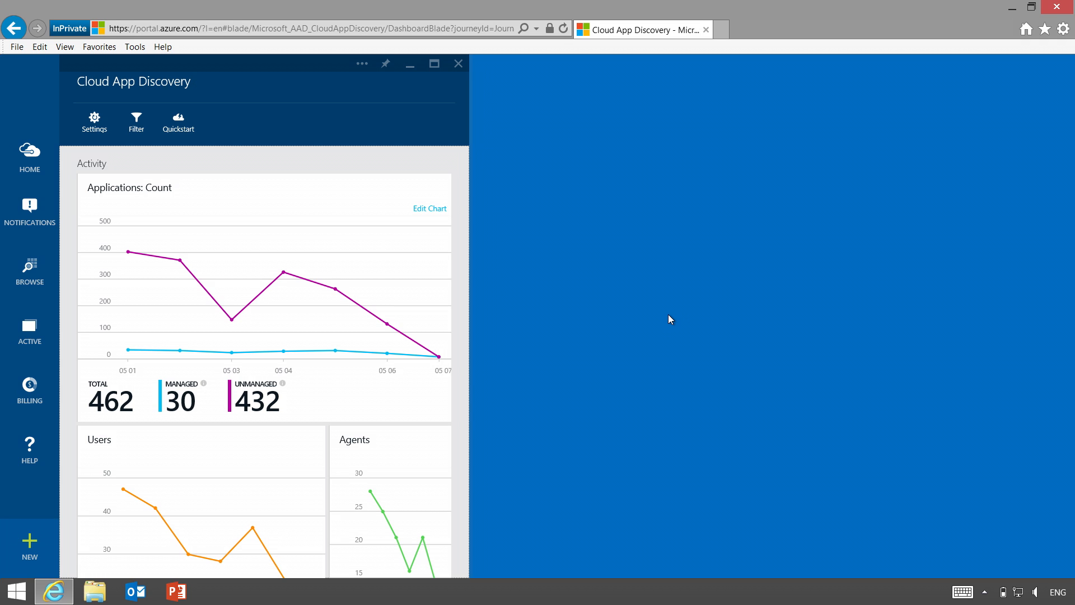
pyautogui.moveTo(143, 425)
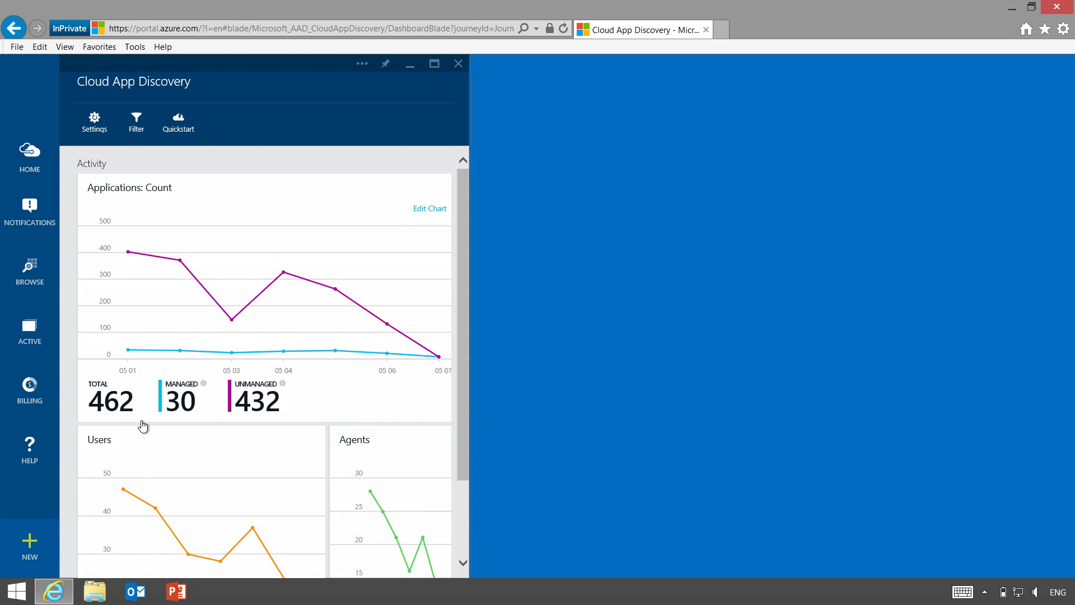
pyautogui.moveTo(461, 325)
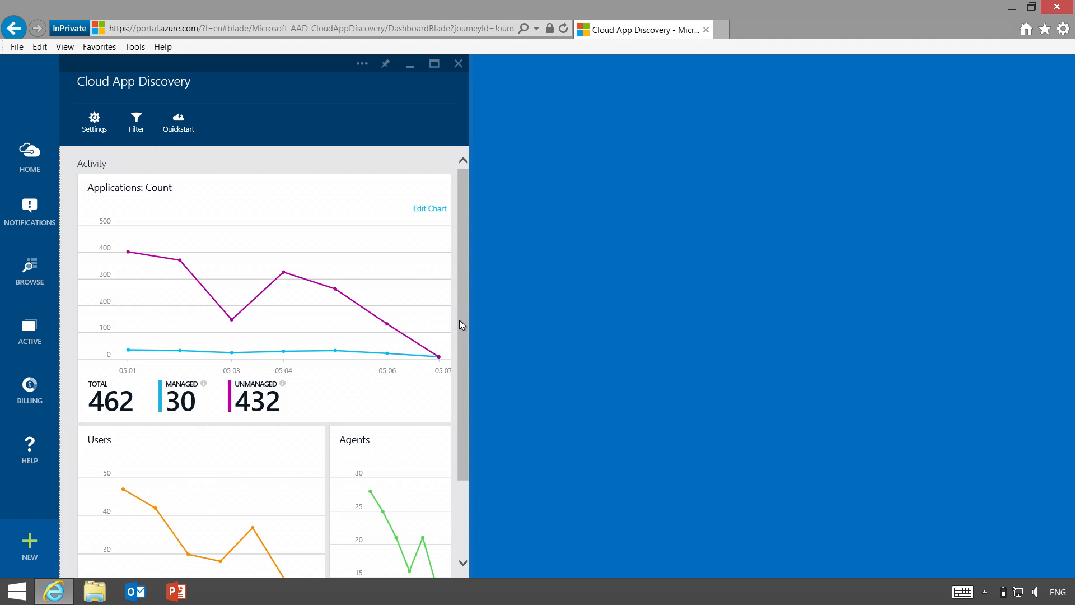
pyautogui.scroll(-3)
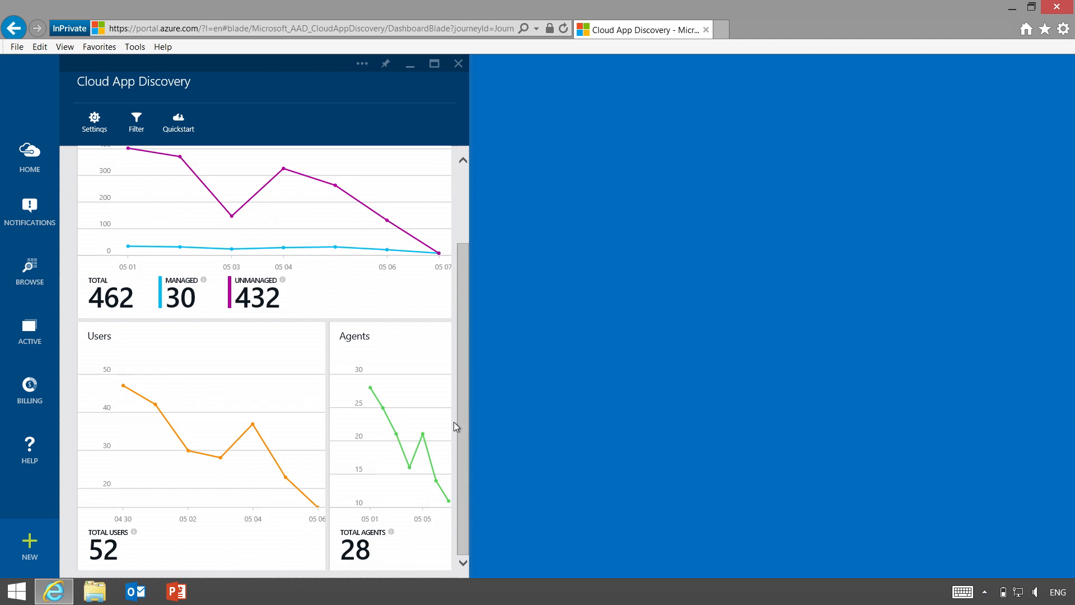
pyautogui.moveTo(115, 569)
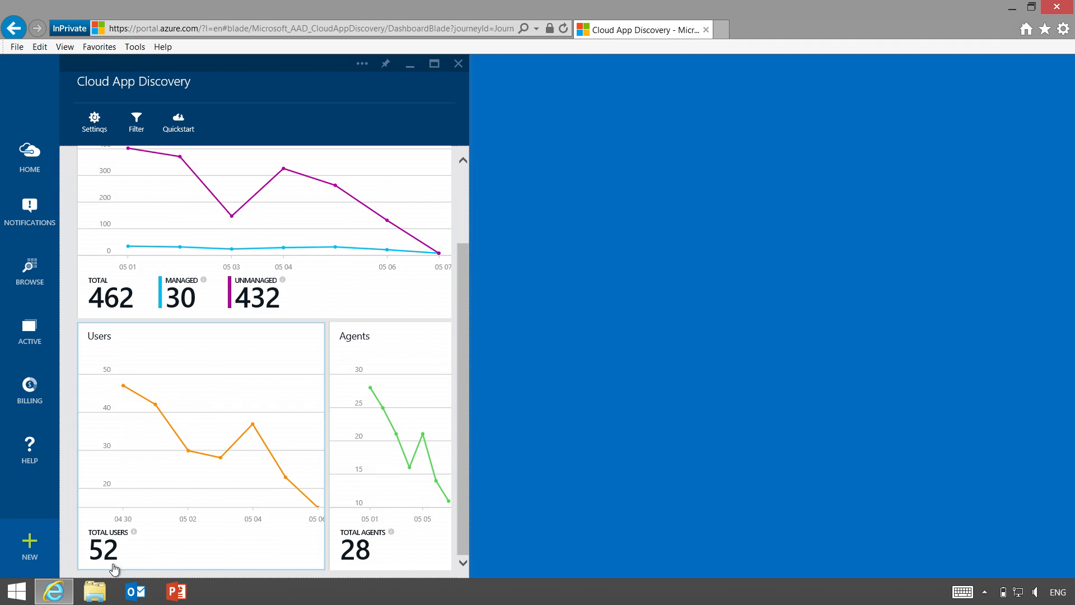
pyautogui.moveTo(158, 534)
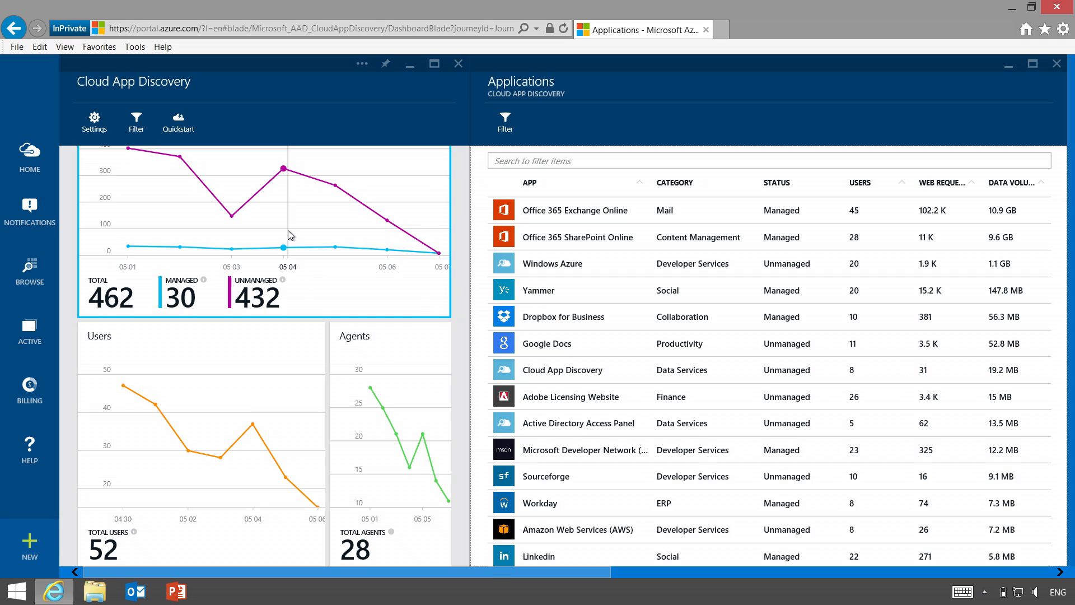
pyautogui.moveTo(560, 493)
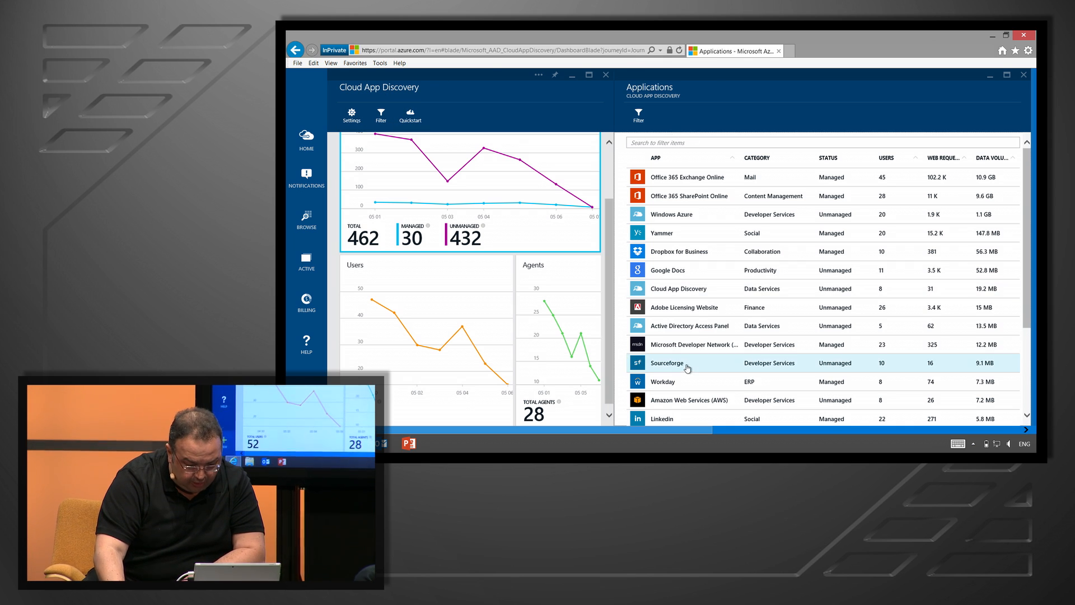
# Open the Sourceforge application's details and view its users
pyautogui.click(667, 363)
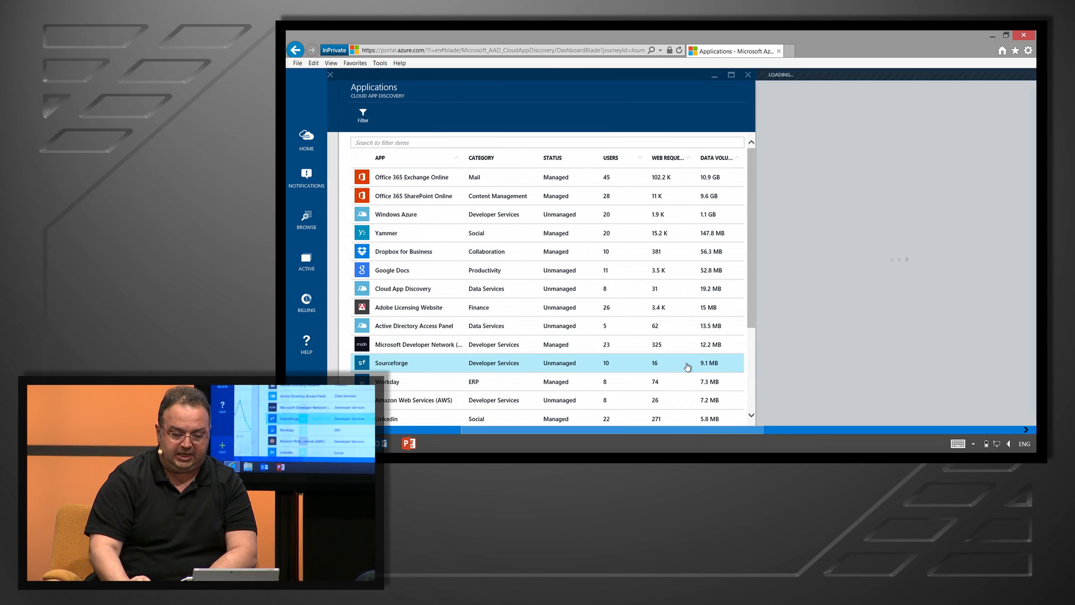
pyautogui.click(391, 363)
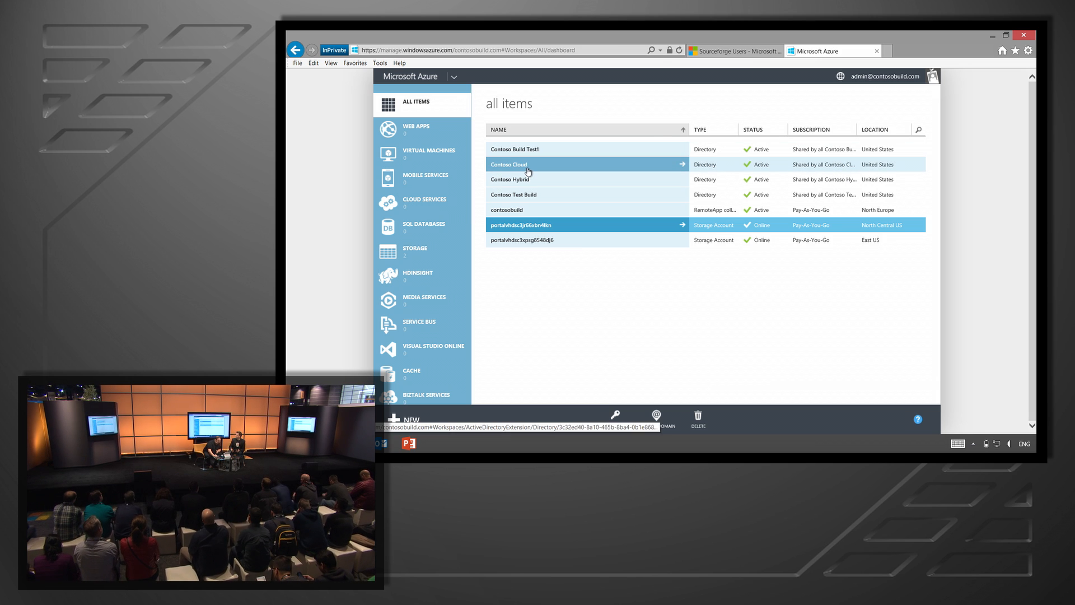
# Open the Contoso Cloud directory and show its Reports list
pyautogui.click(509, 164)
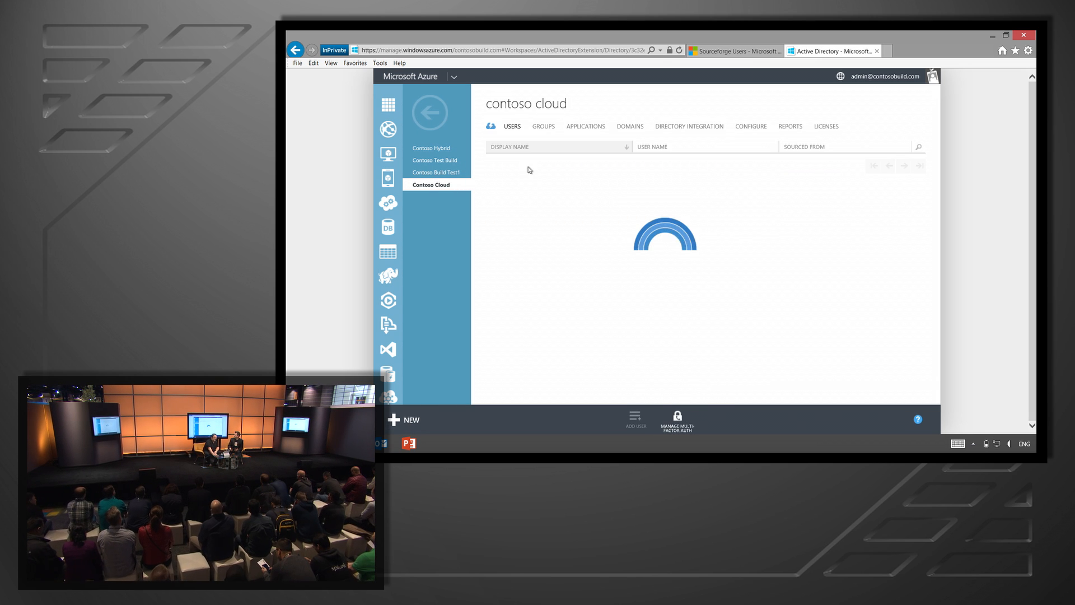
pyautogui.click(535, 165)
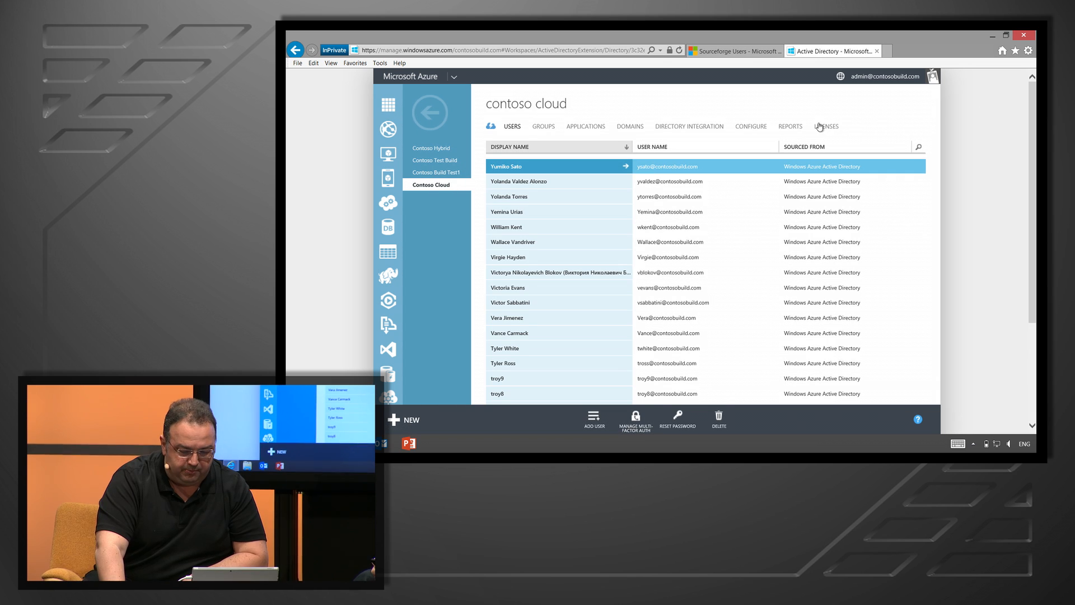
pyautogui.click(789, 126)
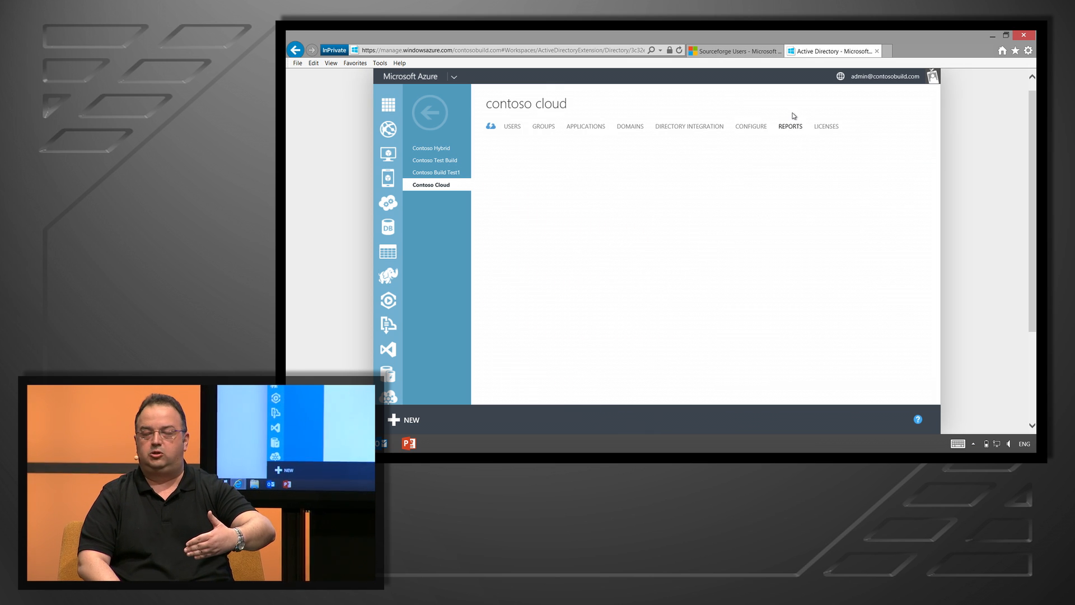
pyautogui.click(790, 126)
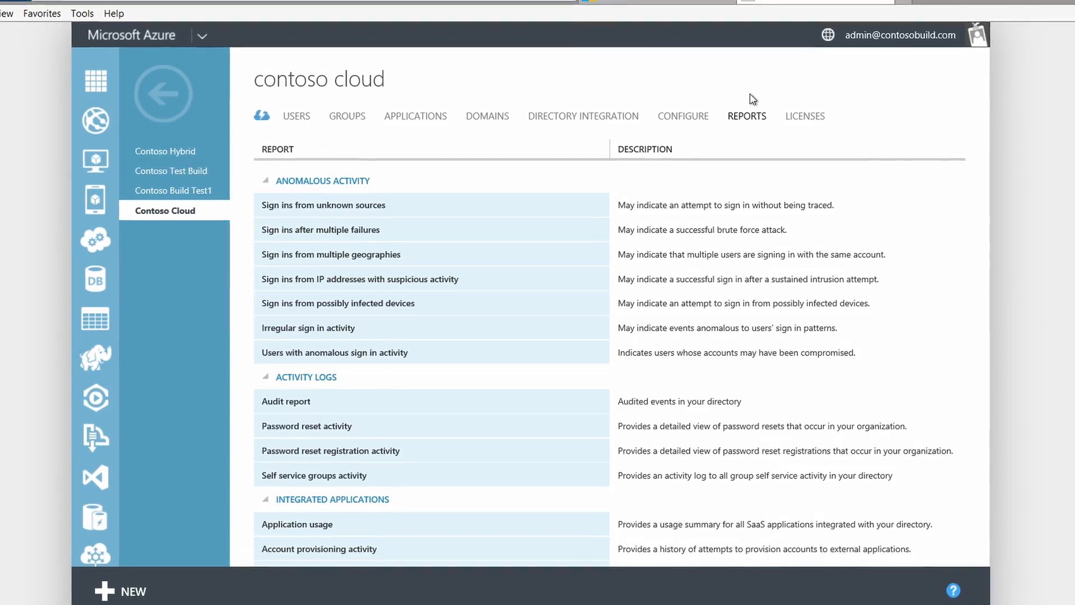
# Open the multiple-geographies sign-in report and select the Chicago-to-Pyeongyang entry
pyautogui.click(330, 254)
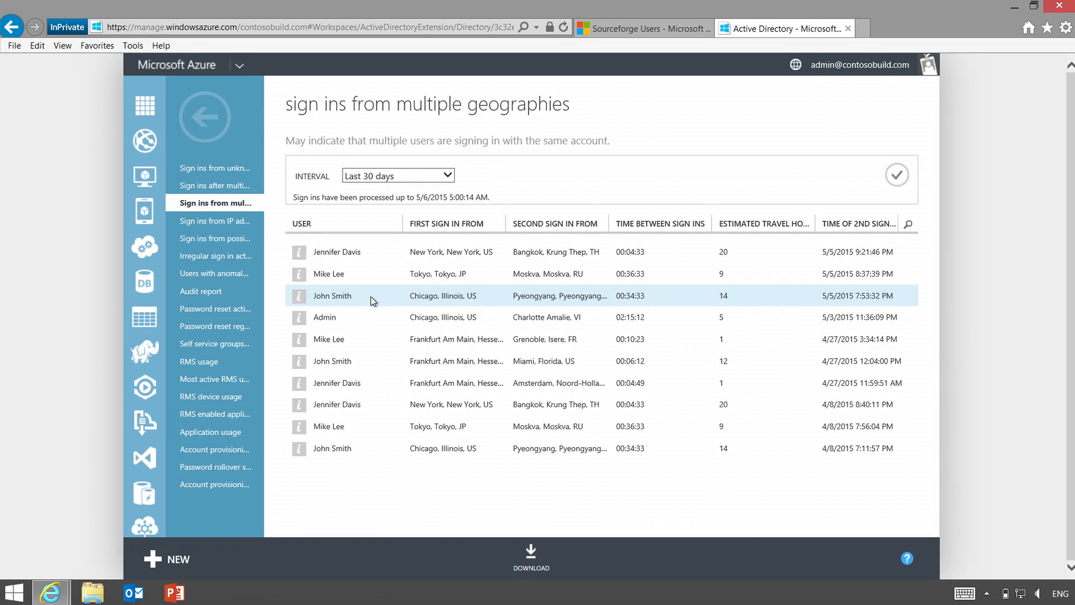
pyautogui.click(332, 296)
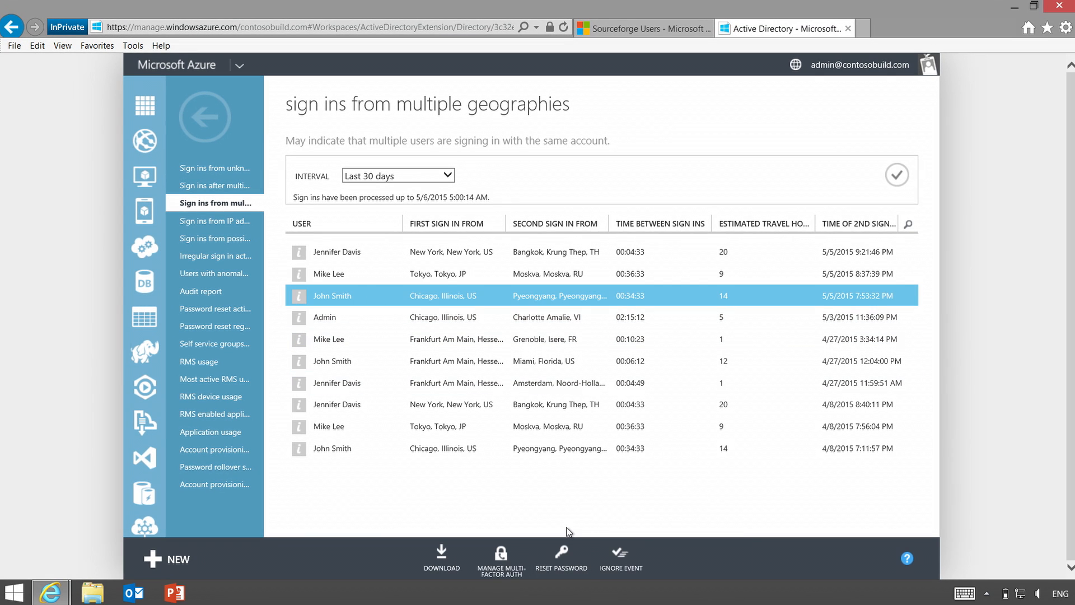
pyautogui.moveTo(652, 601)
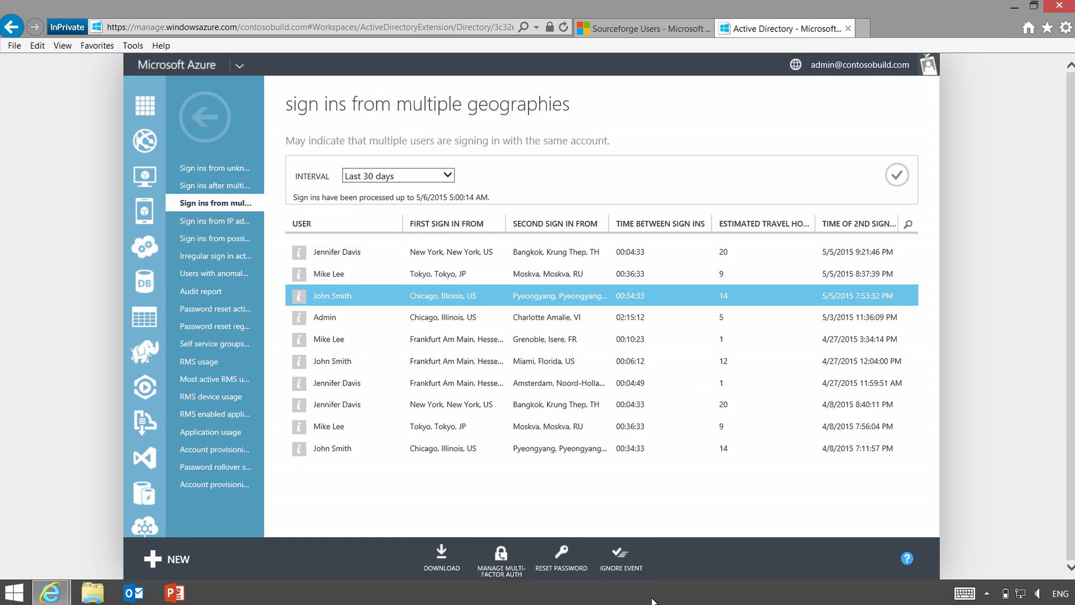
pyautogui.moveTo(501, 557)
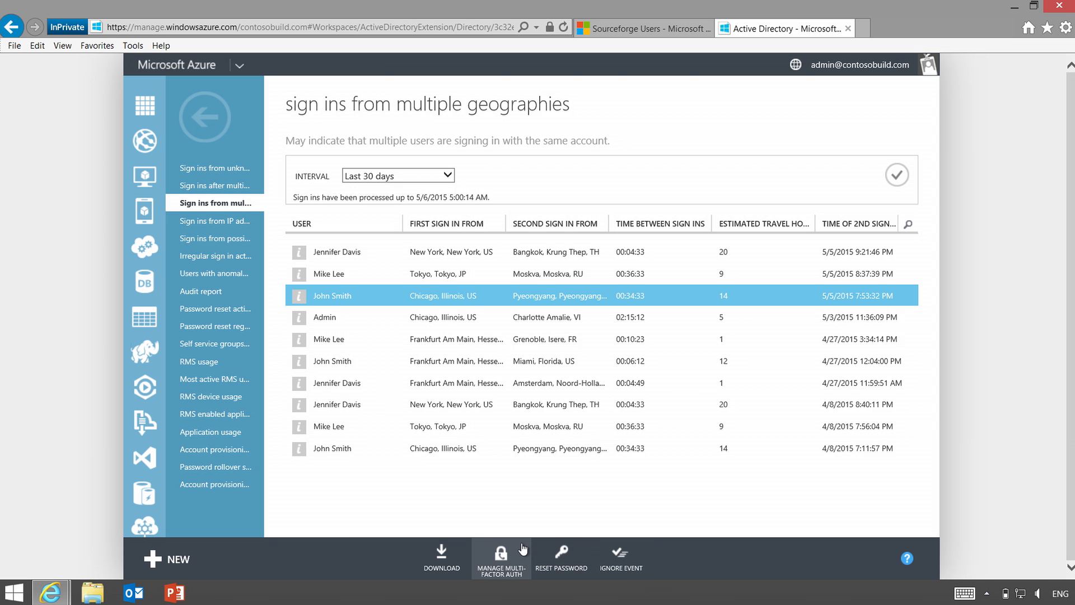